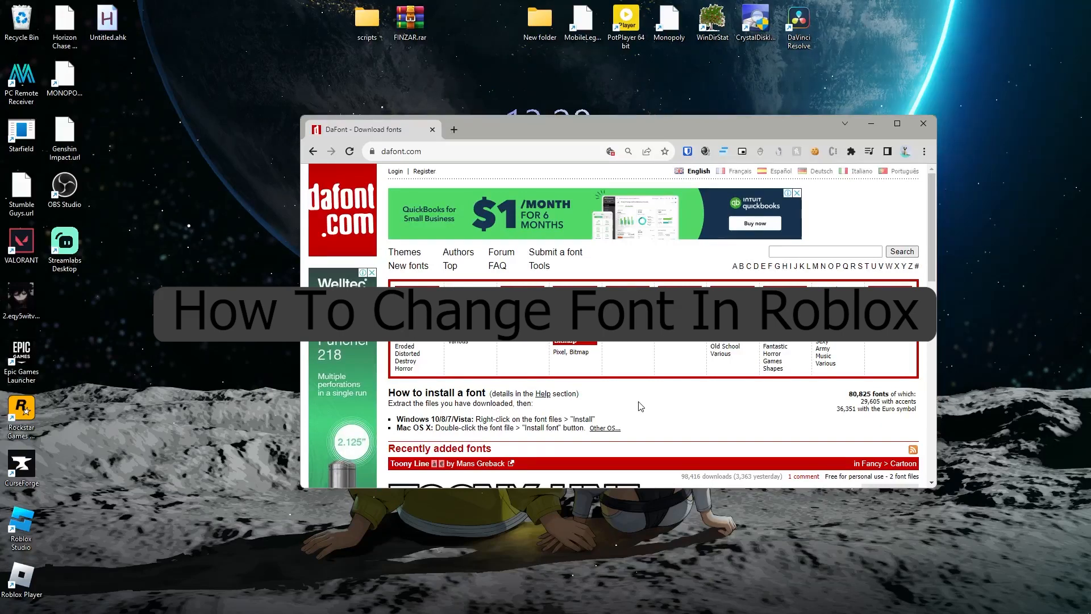
mouse_move(561, 249)
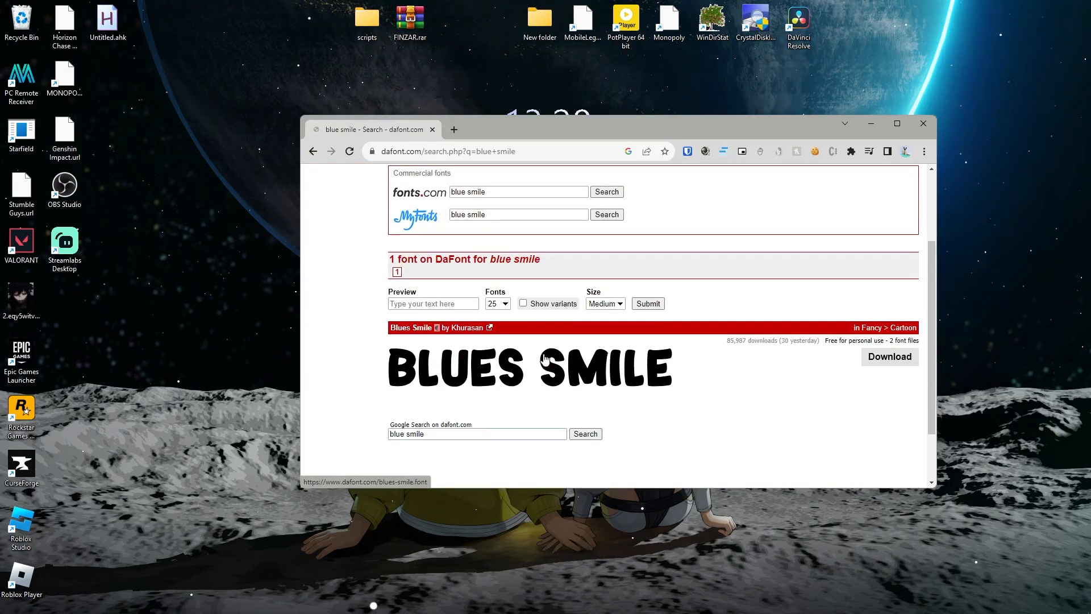
- Request the download of the Blues Smile font from its DaFont search result
left_click(889, 356)
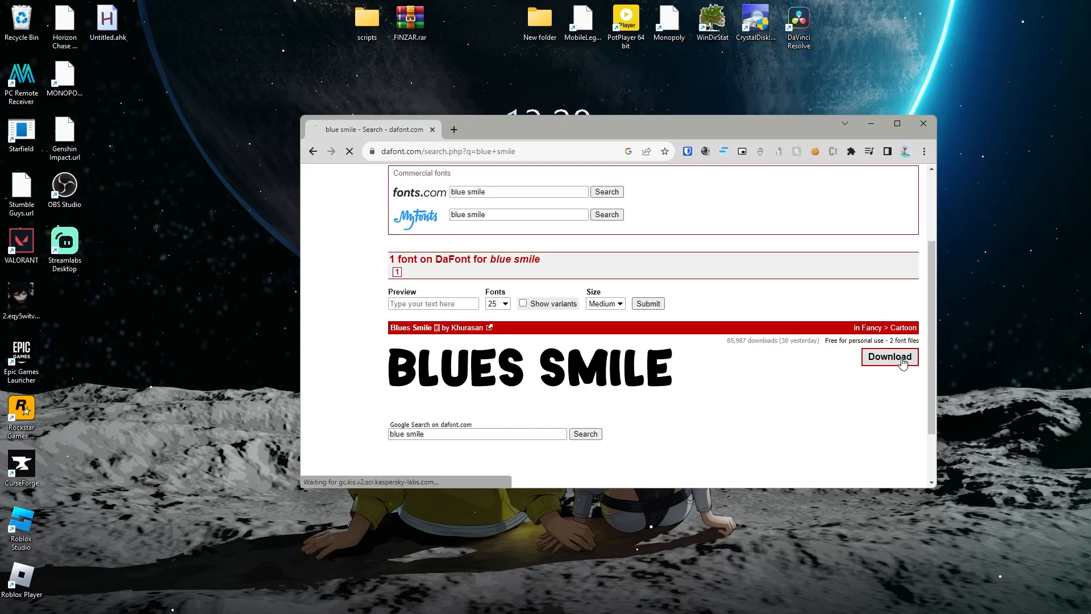
- Save blues_smile.zip via the download manager and select Blues Smile.ttf and .otf in the archive
left_click(888, 356)
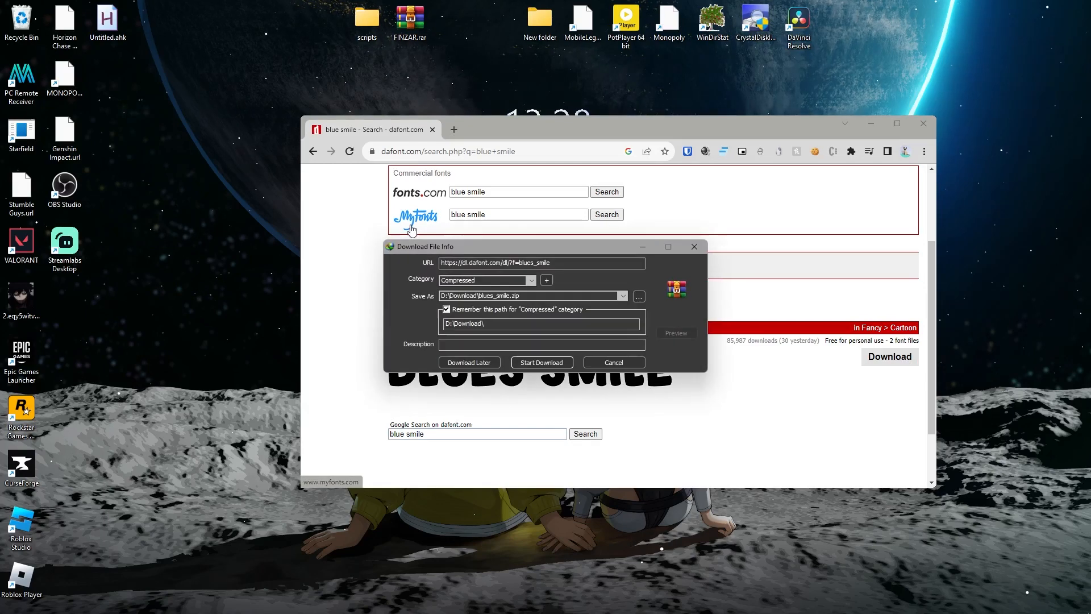
left_click(541, 363)
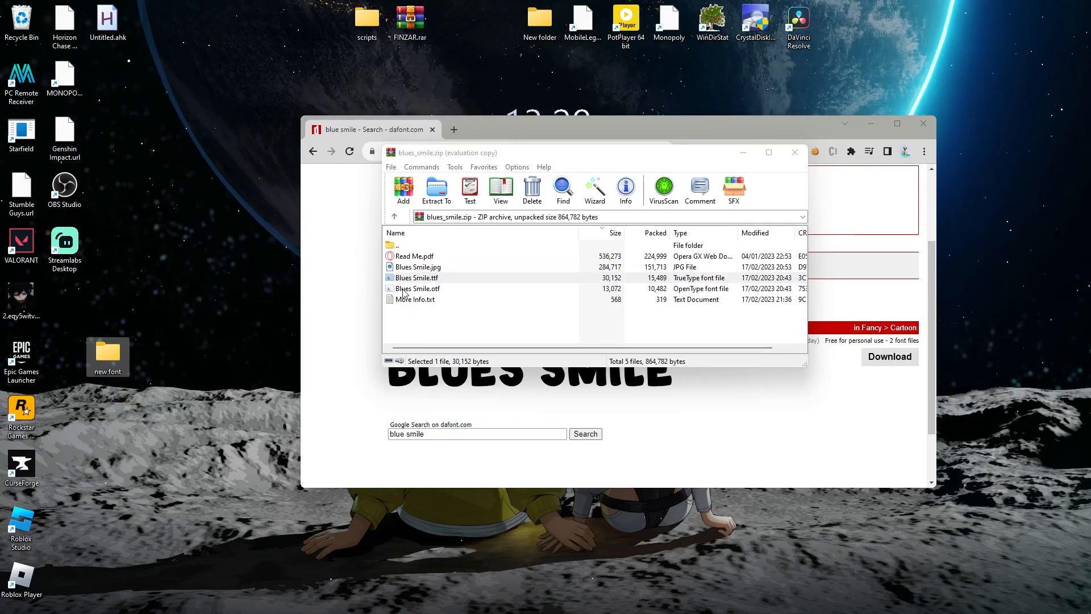
left_click(418, 288)
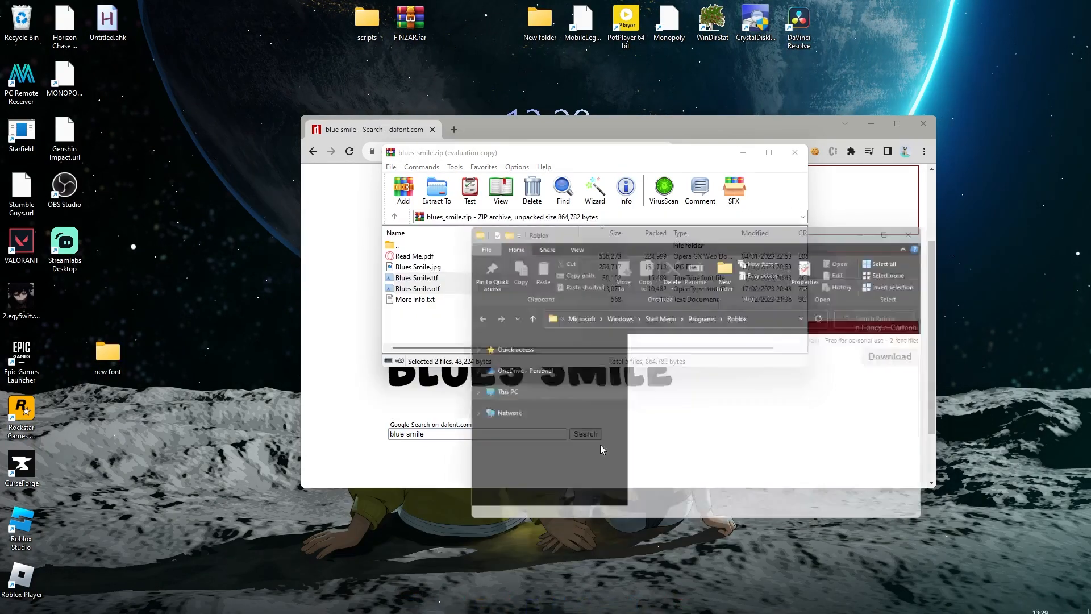
- Reach the Roblox install folder via the Roblox Player shortcut's Open file location
right_click(648, 358)
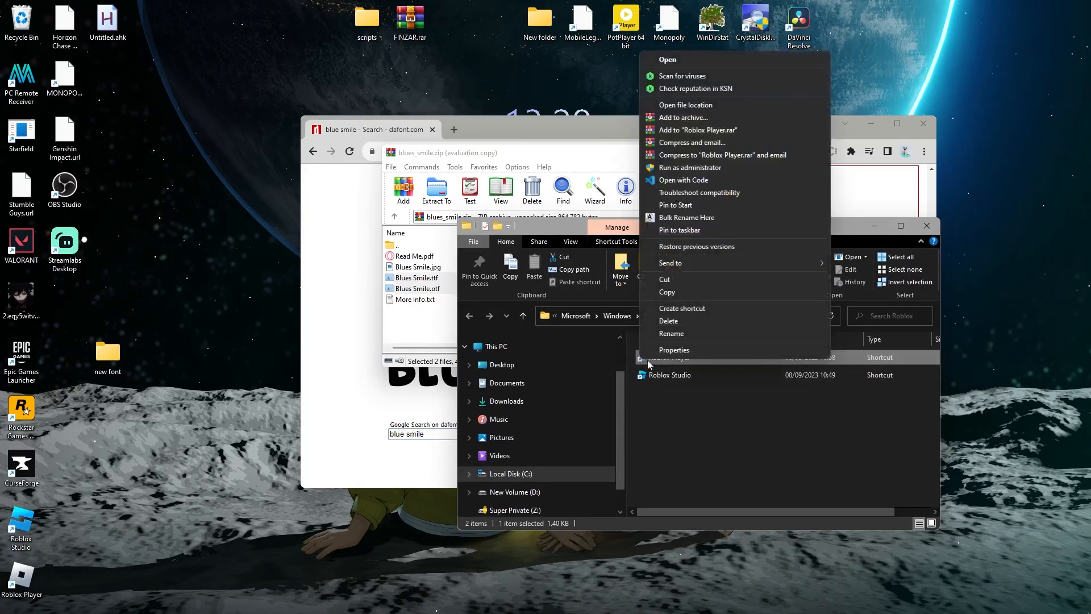
mouse_move(711, 107)
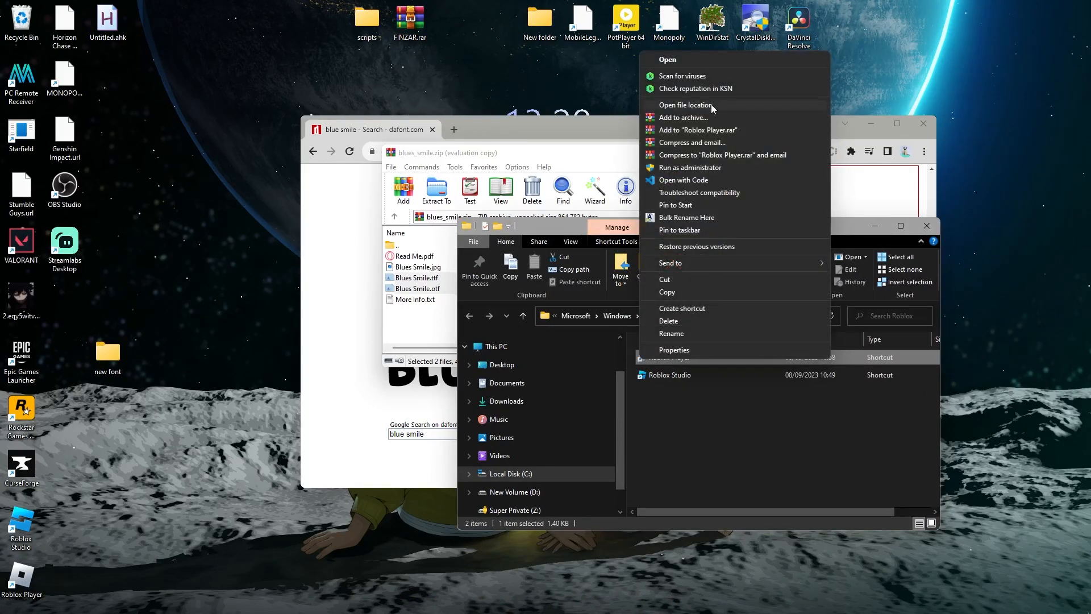
left_click(685, 105)
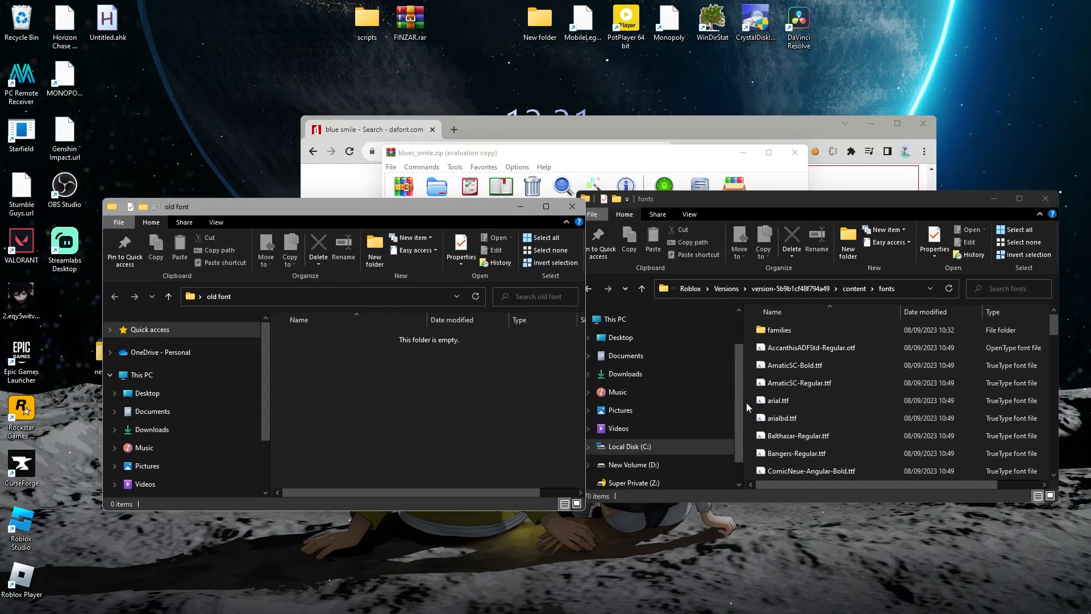
- Back up arial.ttf, arialbd.ttf and the SourceSansPro .ttf files into the 'old font' folder
left_click_drag(774, 400, 432, 438)
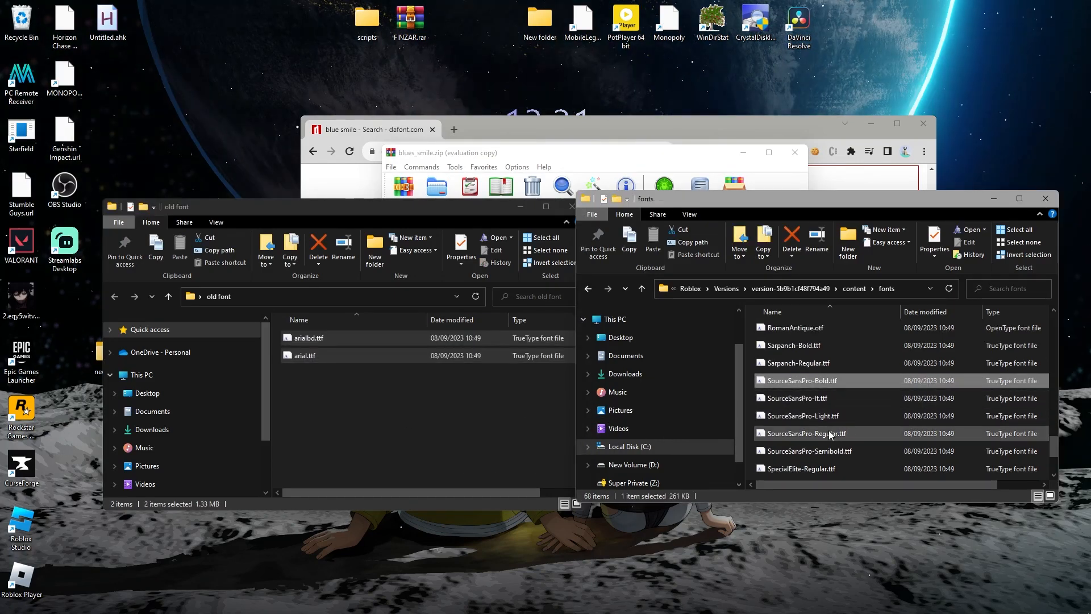
left_click(796, 398)
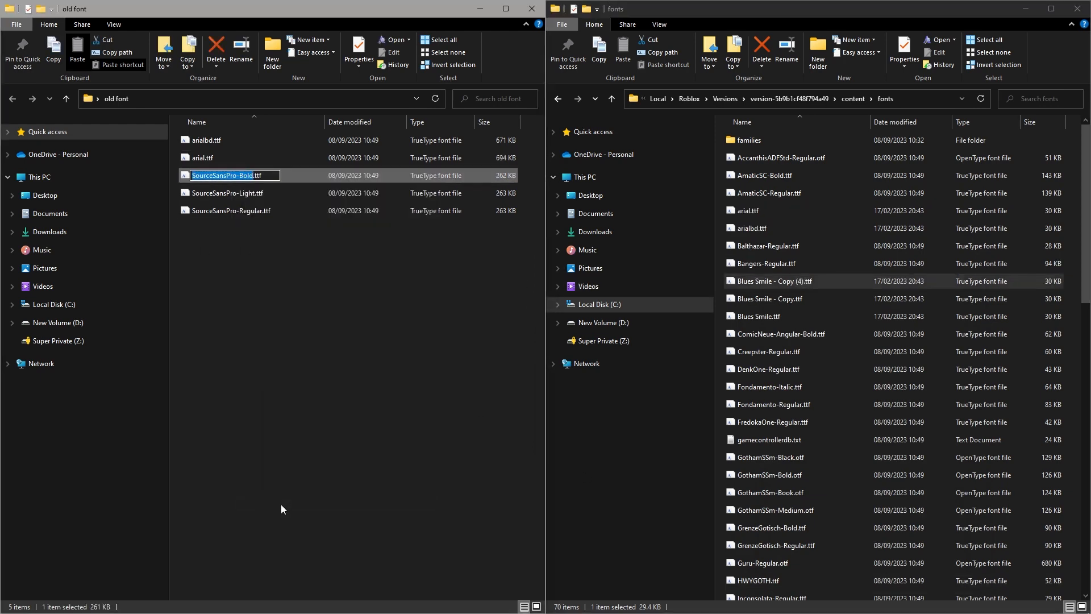
- Give Blues Smile copies the SourceSansPro-Bold and SourceSansPro-Light file names from 'old font'
right_click(770, 280)
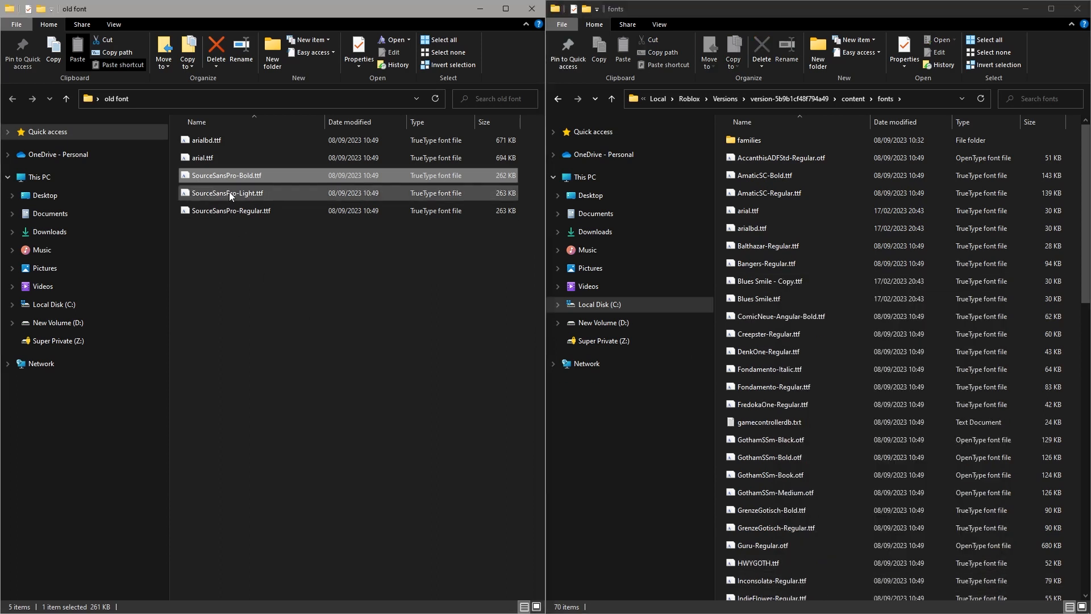
left_click(225, 192)
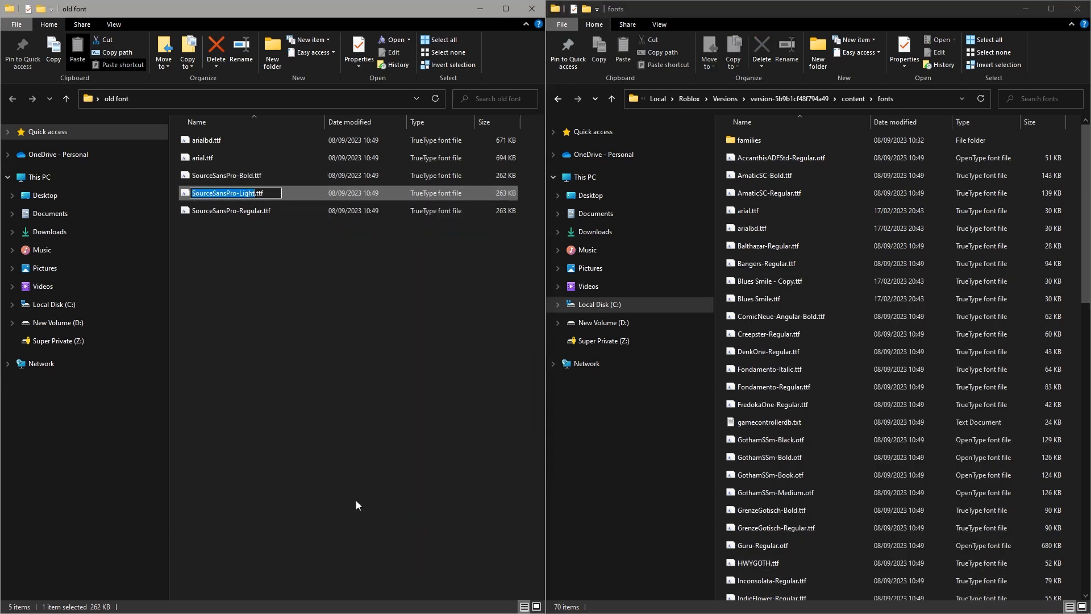
left_click(768, 280)
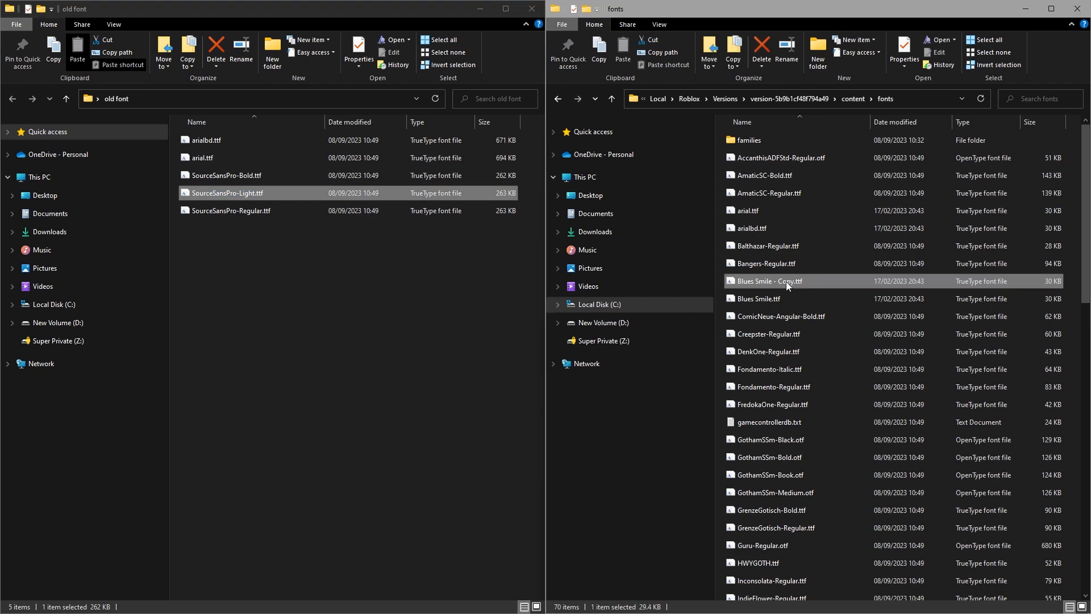